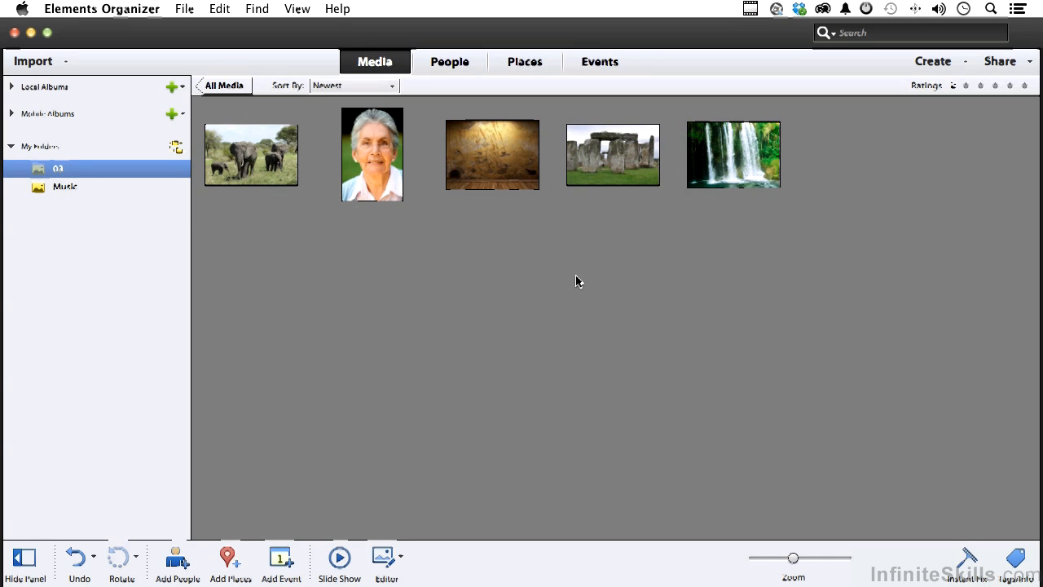
Import the photos from folder 04 on the Desktop via Get Media from Files and Folders.
left_click(251, 154)
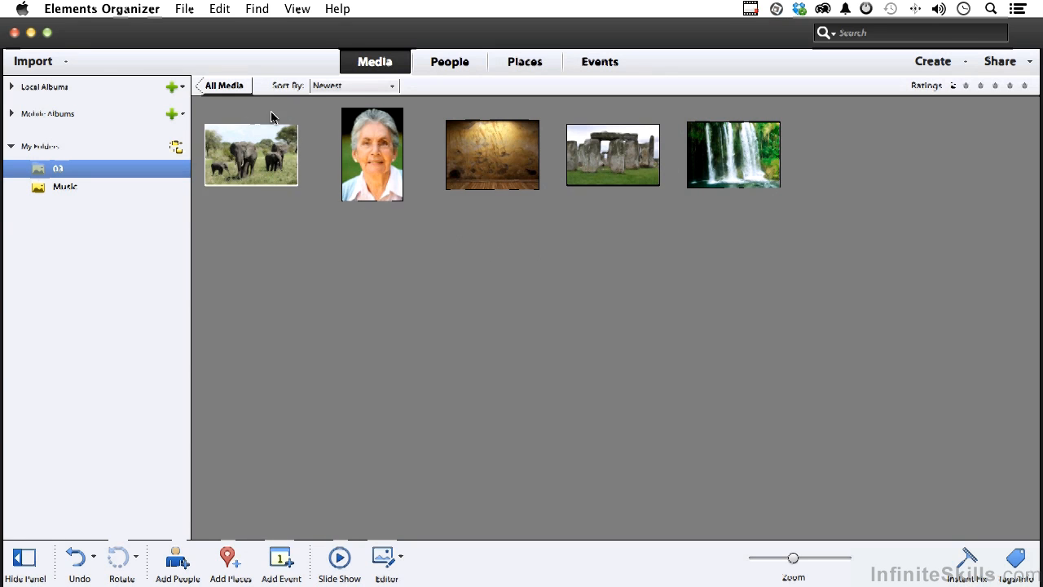
left_click(32, 60)
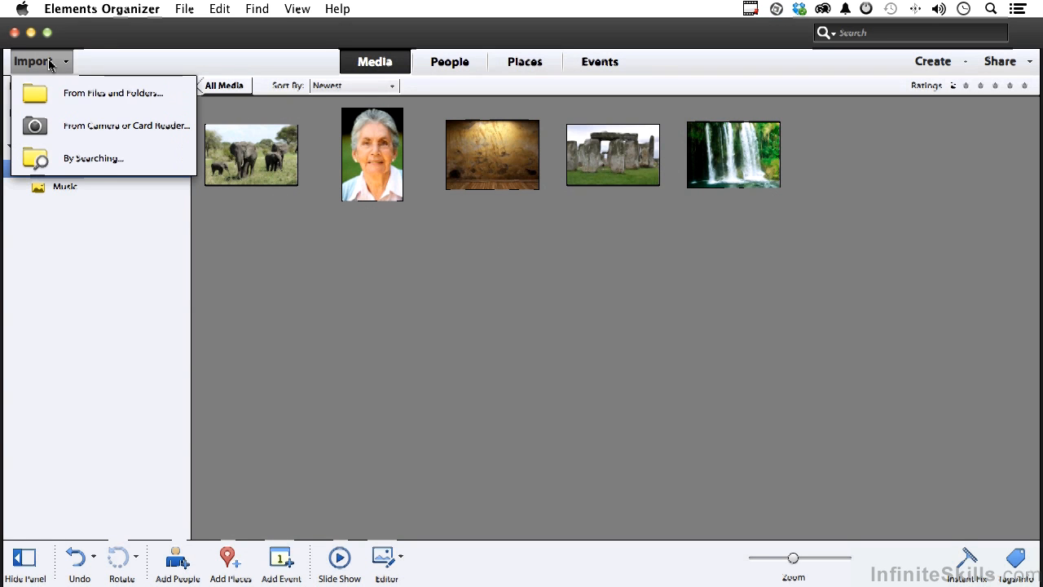
left_click(112, 93)
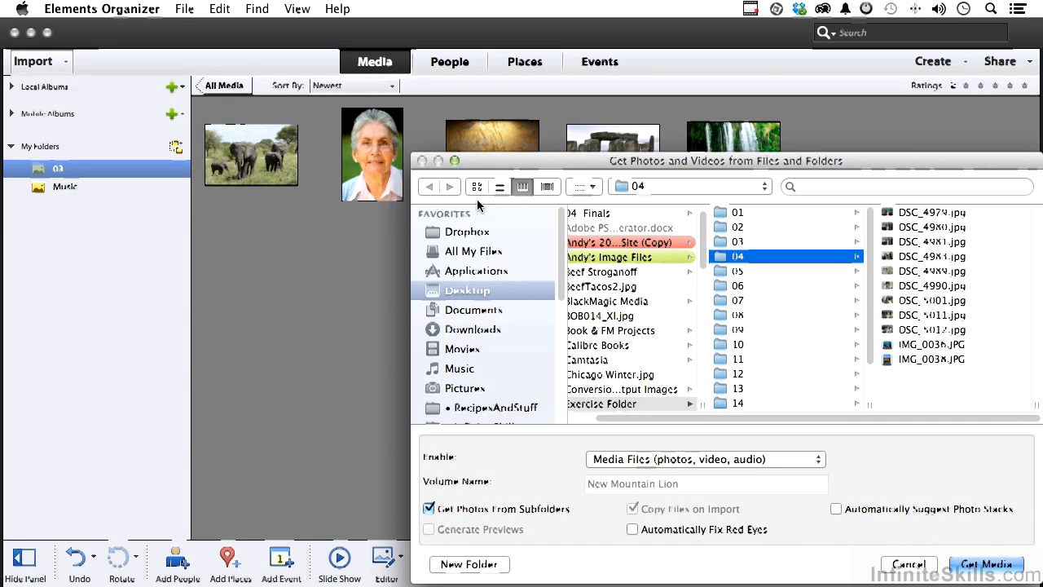
left_click_drag(726, 160, 560, 65)
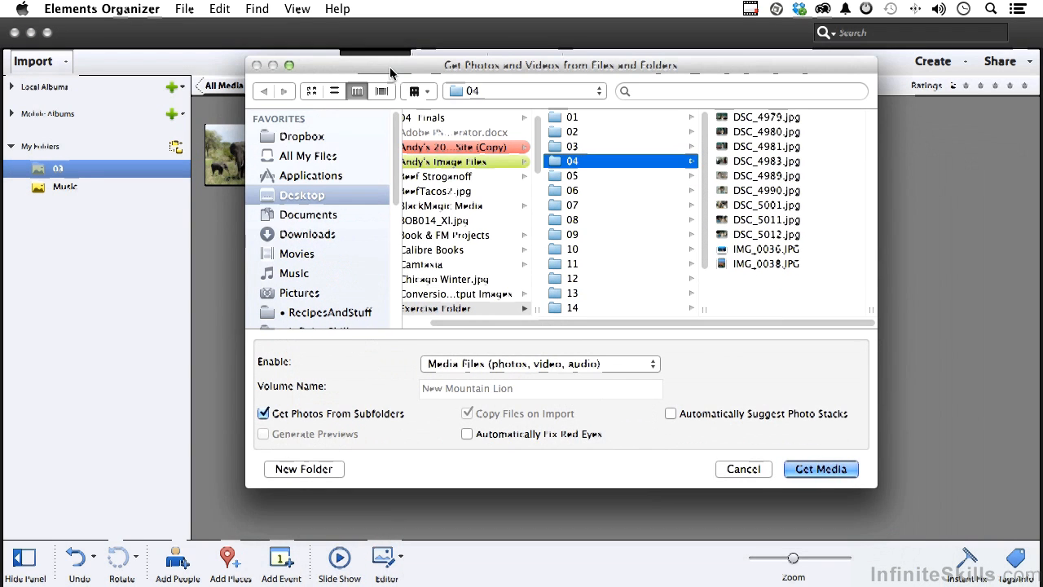
mouse_move(667, 188)
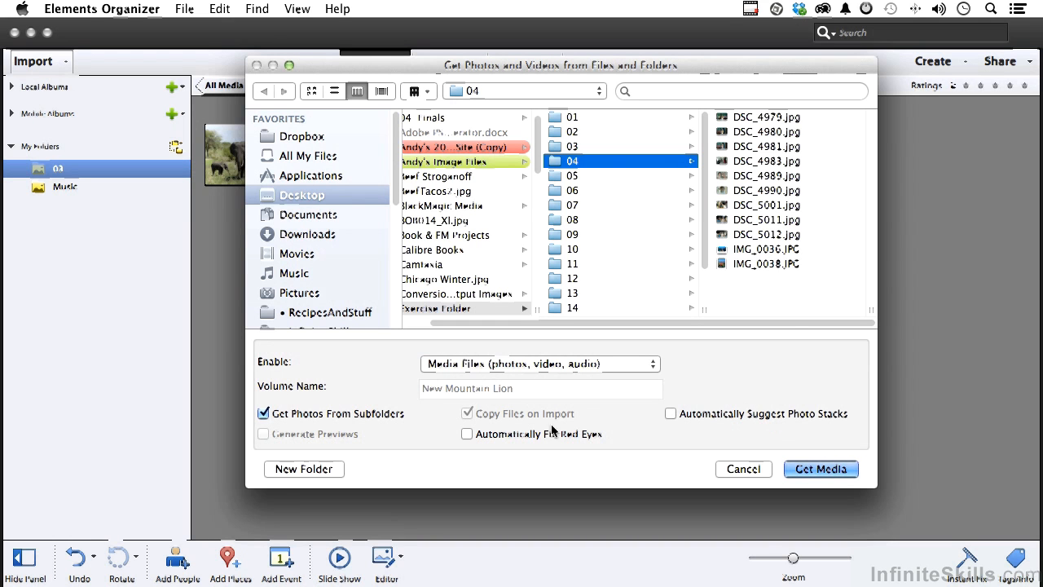
left_click(821, 468)
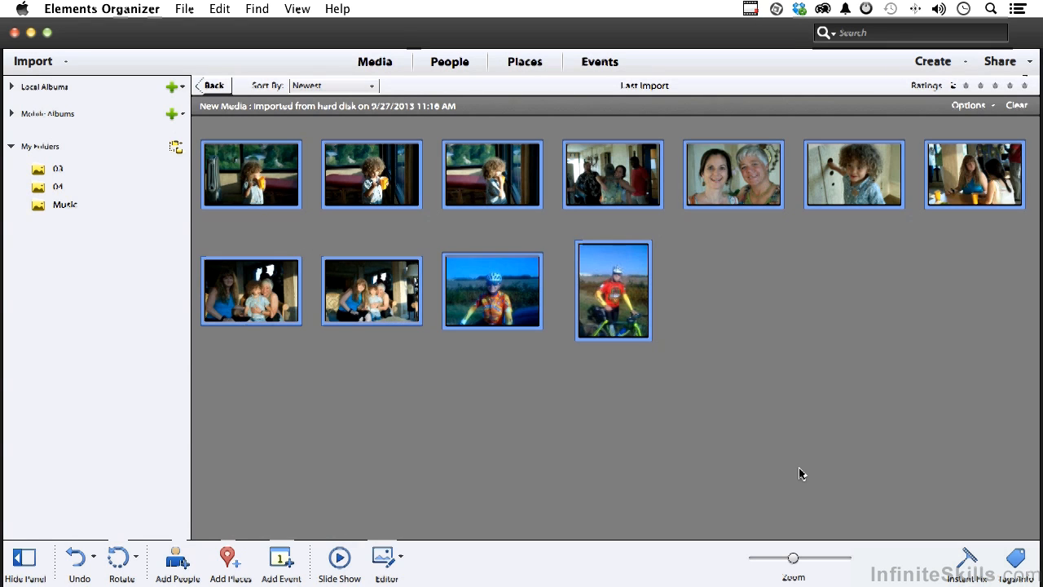
mouse_move(247, 509)
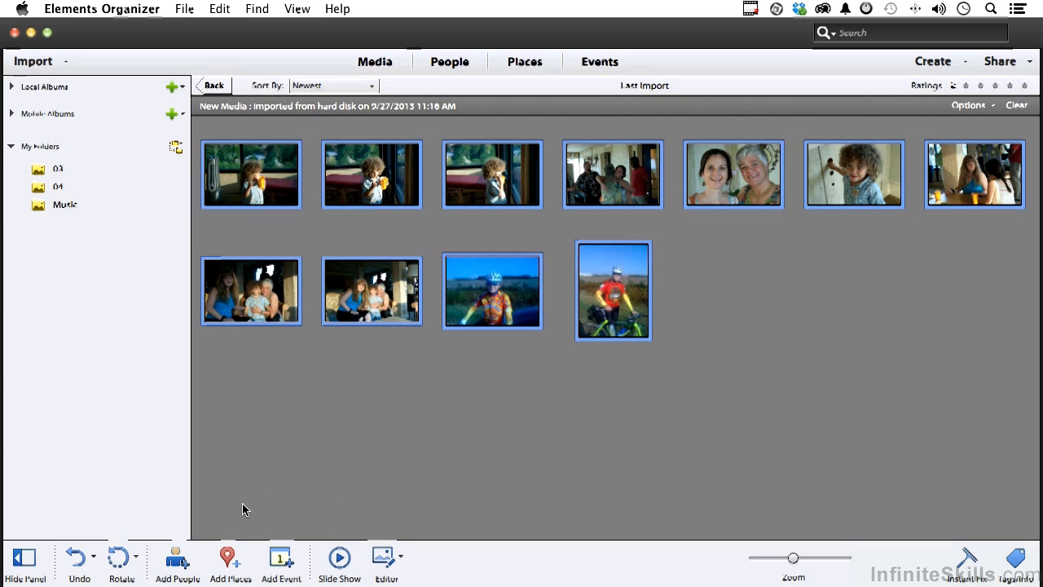
Start Add People and name the recognised faces Paula, Susan, Samantha and Andy.
left_click(176, 562)
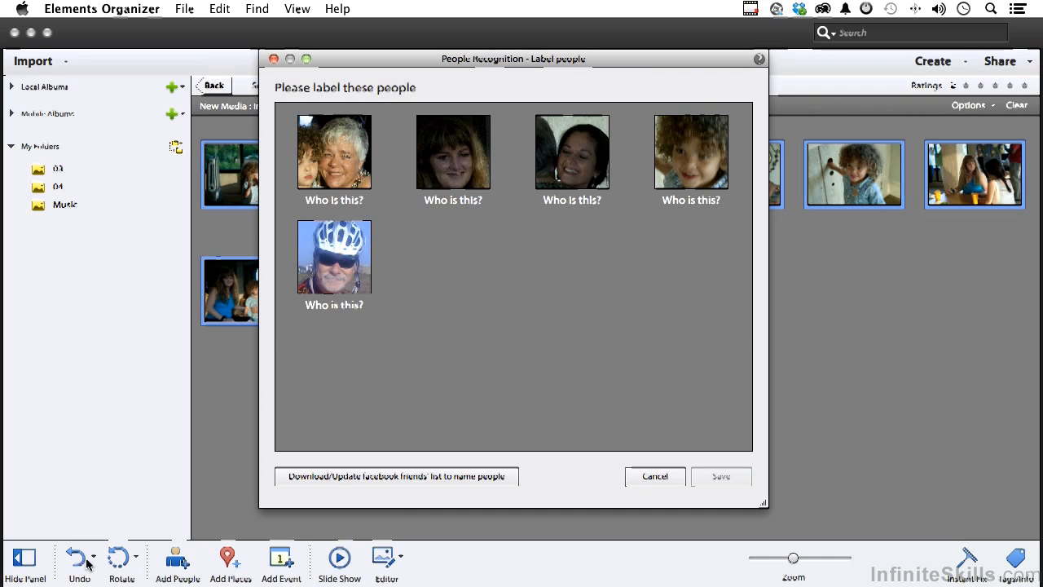
left_click(335, 200)
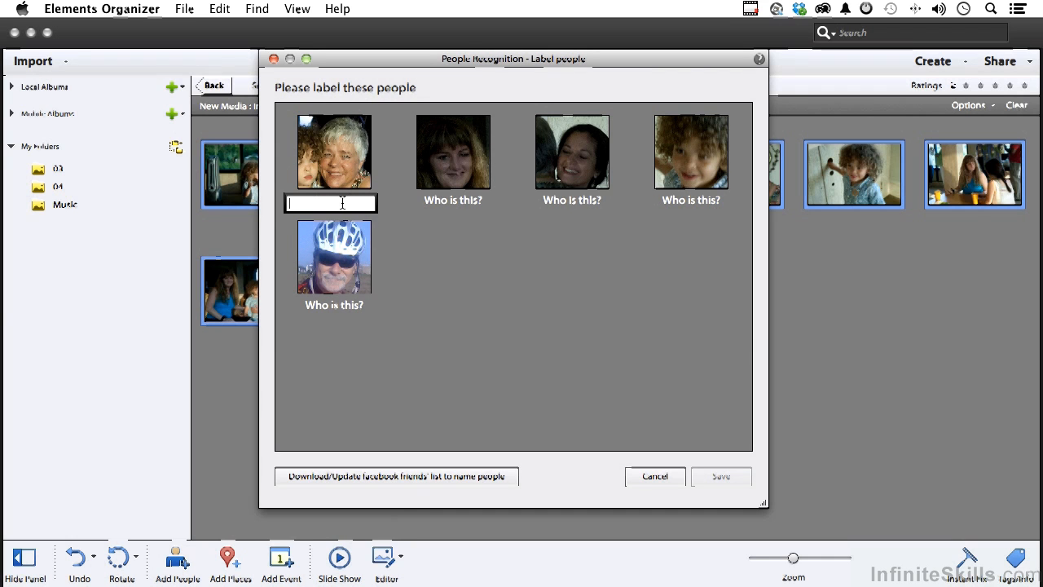
type("Paula")
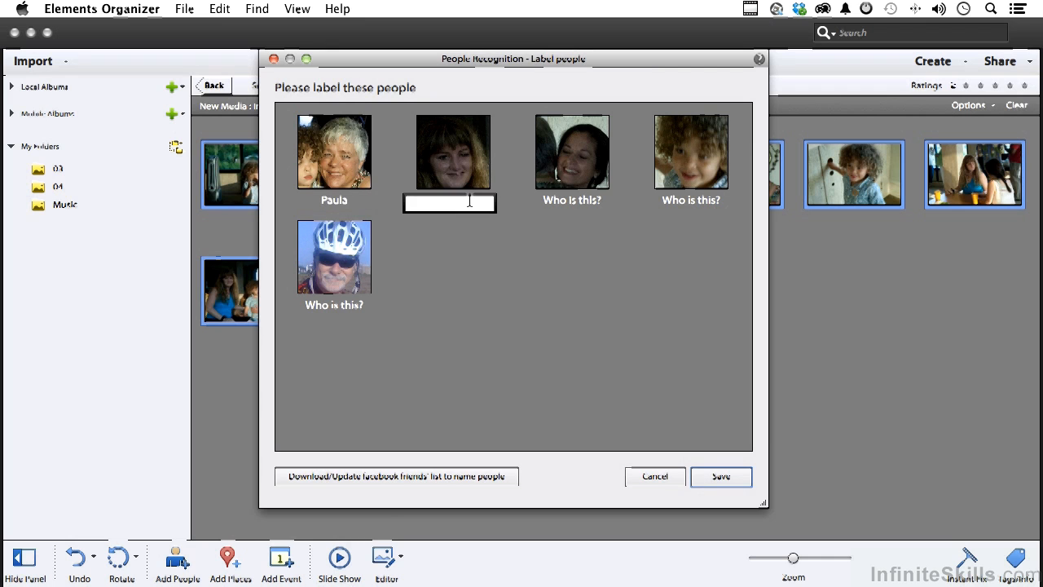
type("Susan")
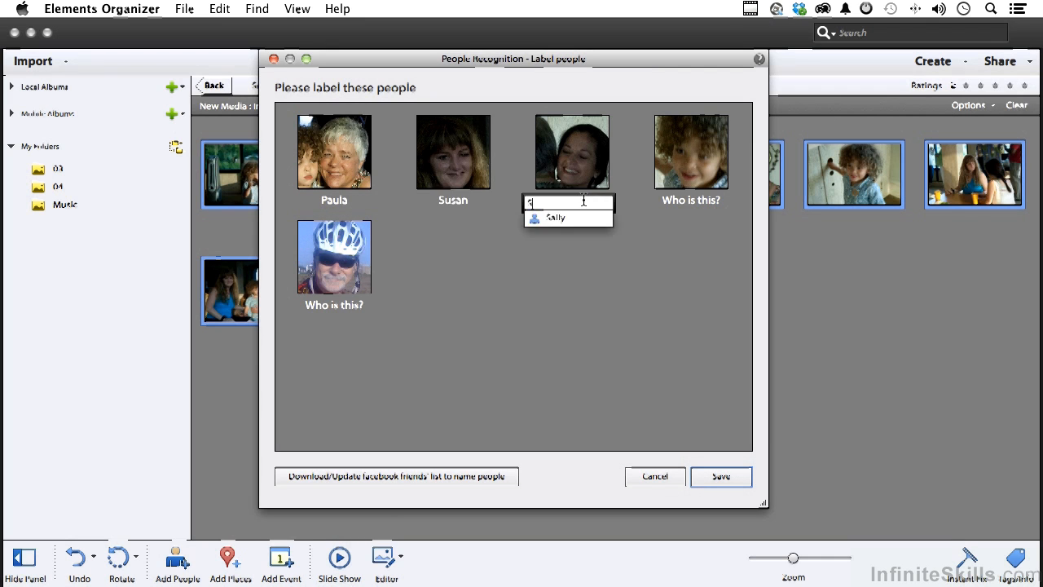
type("Samantha")
left_click(691, 200)
type("Ted")
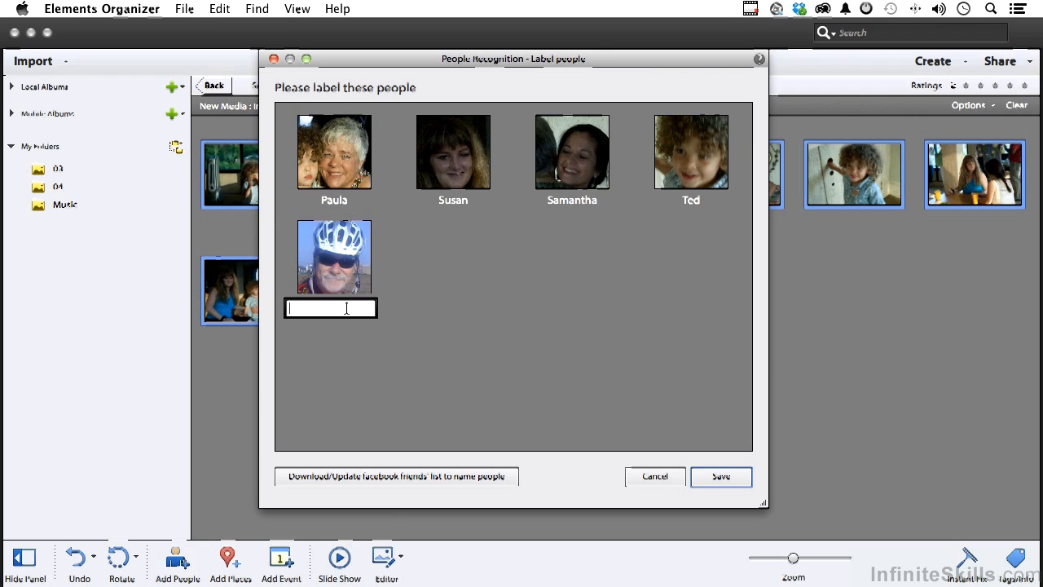
type("Andy")
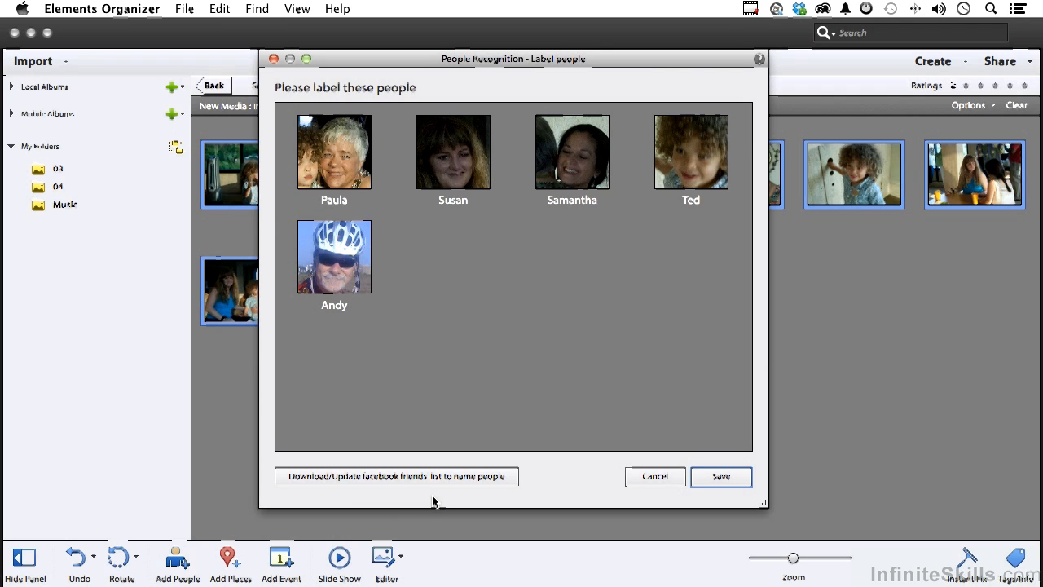
Save the names, mark the bearded man's face as Not Ted, and confirm the group.
left_click(719, 476)
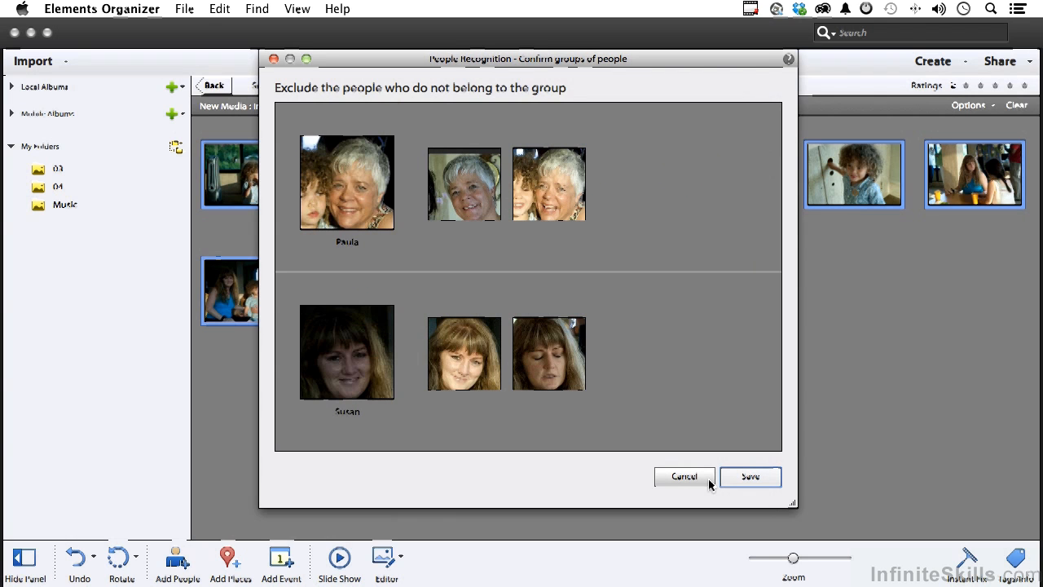
mouse_move(348, 189)
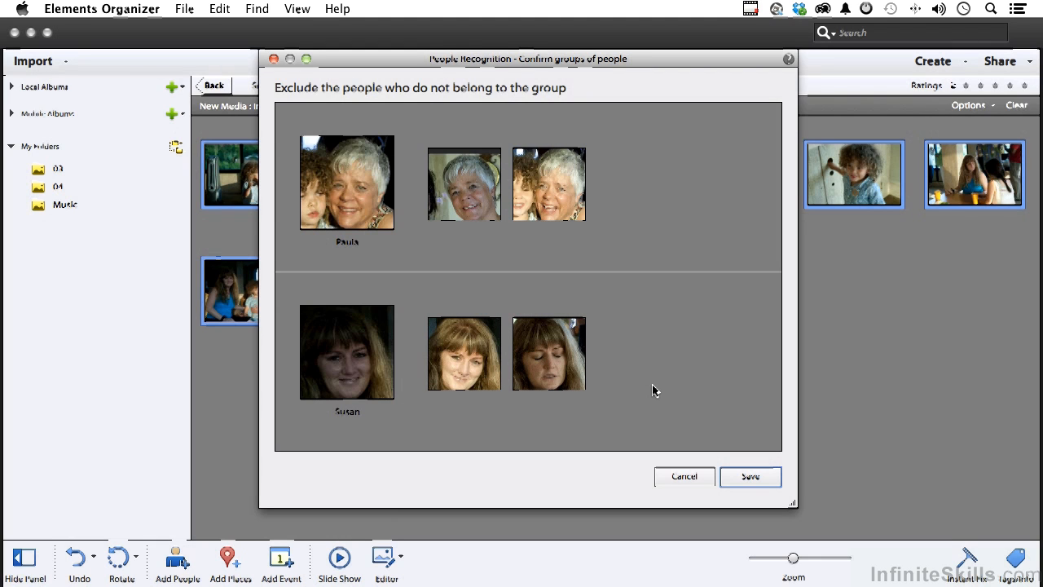
mouse_move(674, 405)
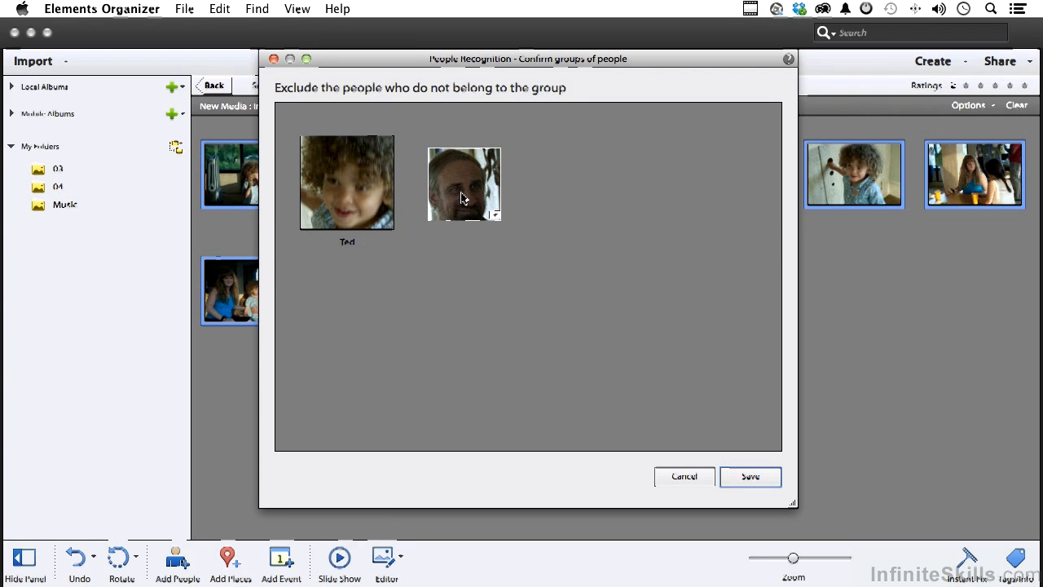
left_click(495, 214)
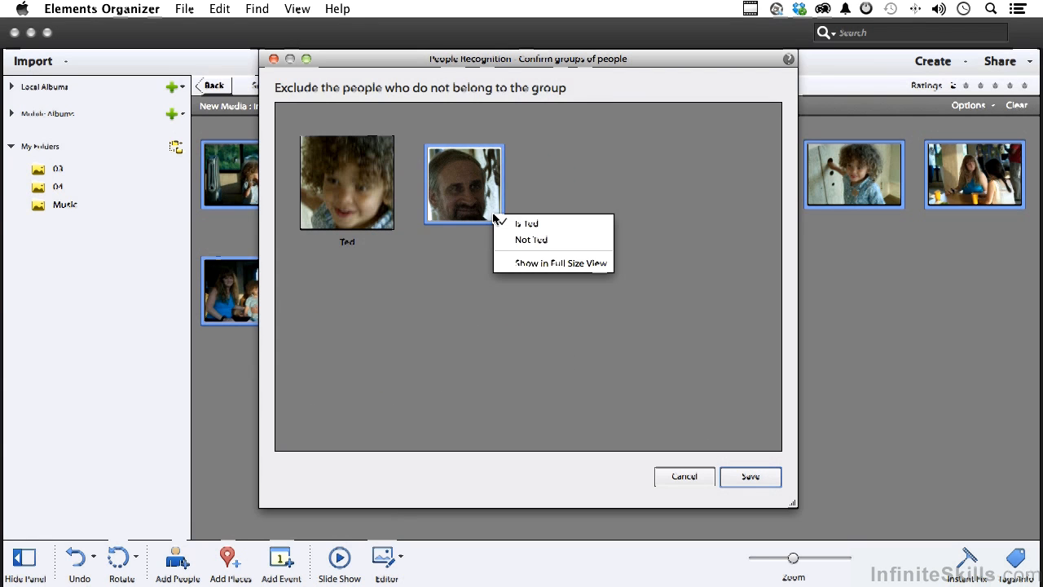
left_click(530, 239)
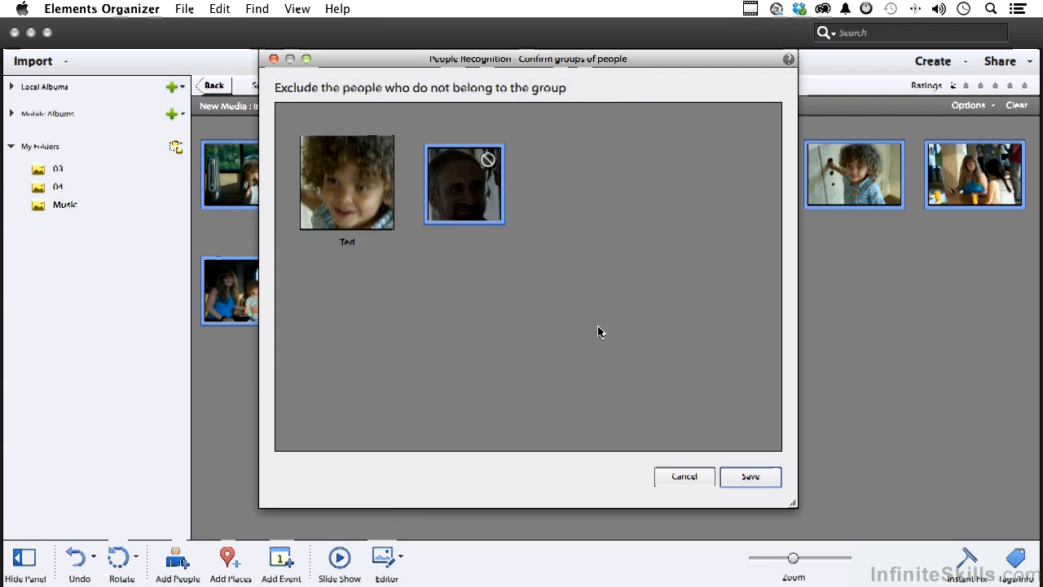
left_click(749, 477)
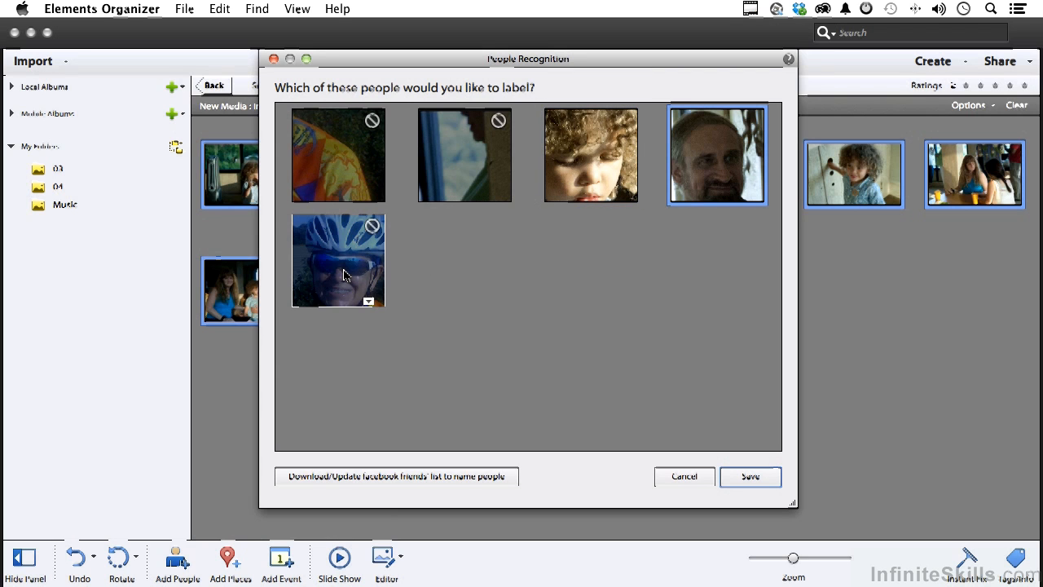
Include the cyclist's face, proceed to naming, and enter John for the man.
left_click(338, 260)
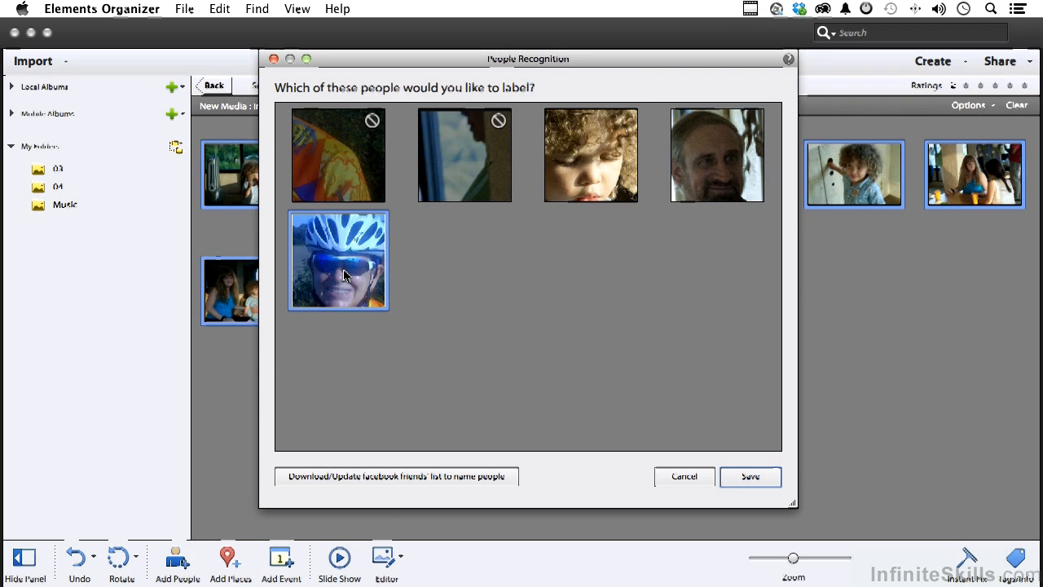
mouse_move(625, 410)
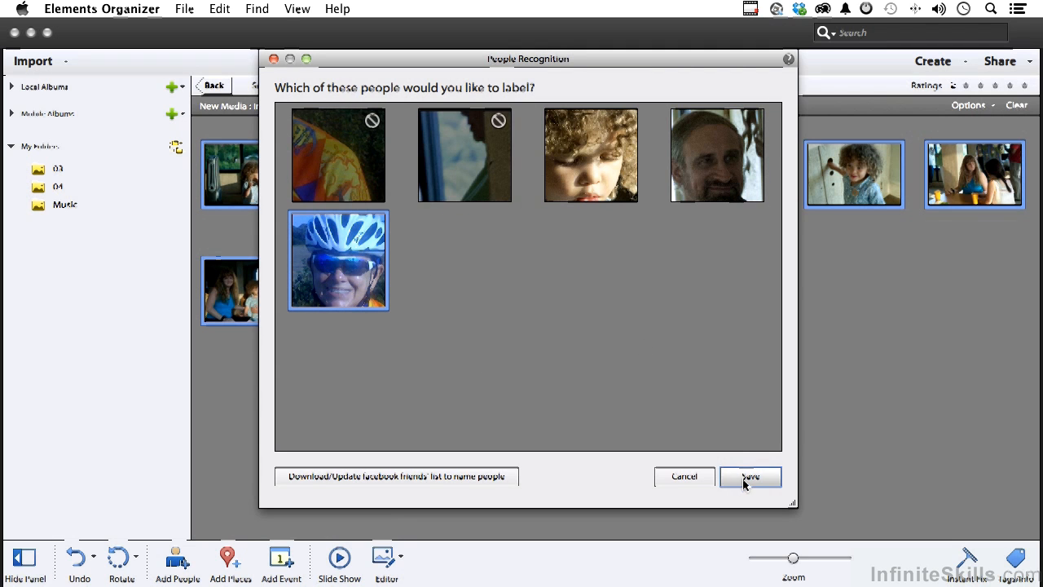
left_click(750, 476)
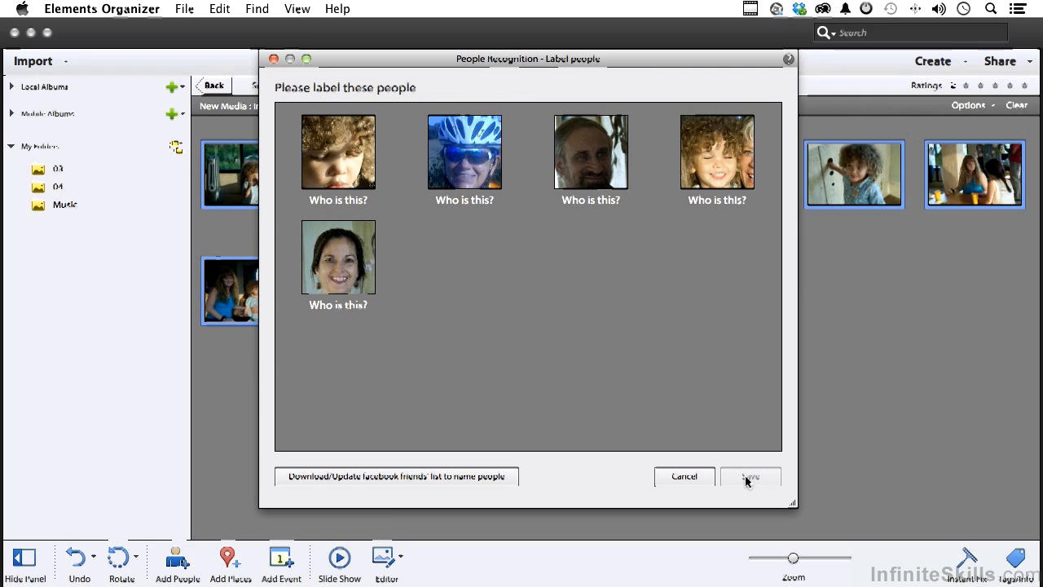
left_click(338, 200)
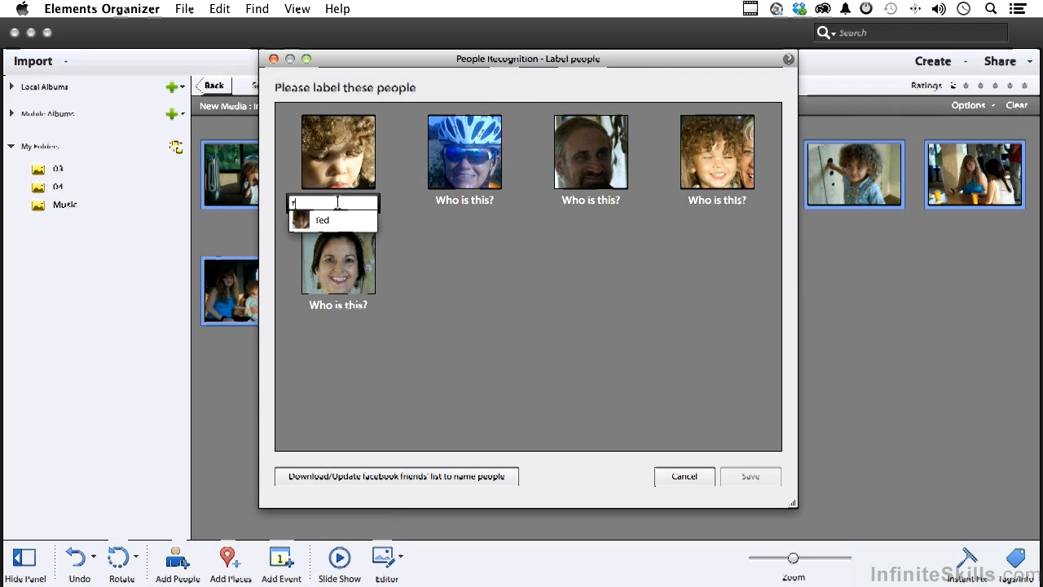
mouse_move(330, 229)
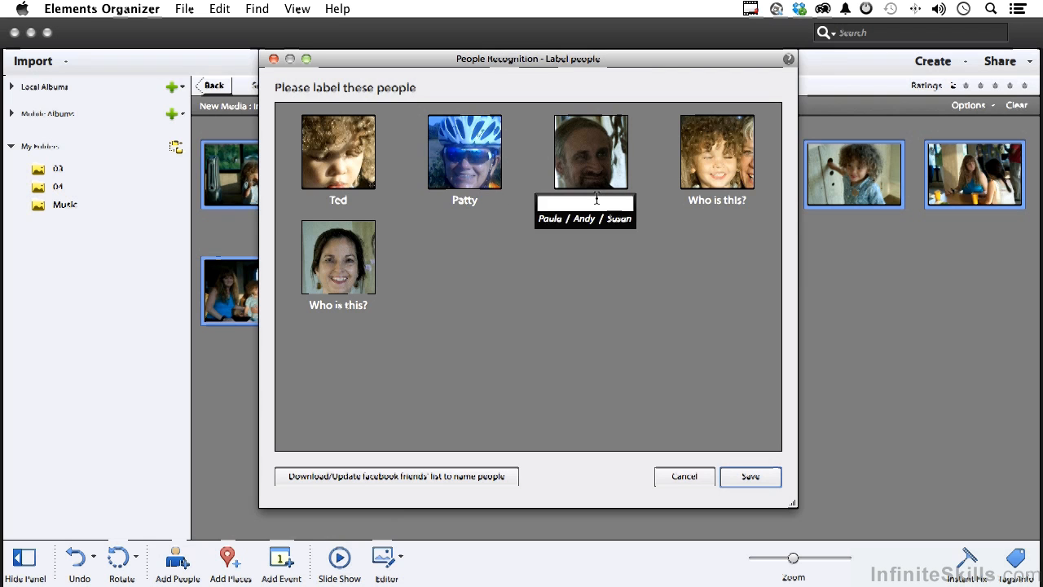
type("John")
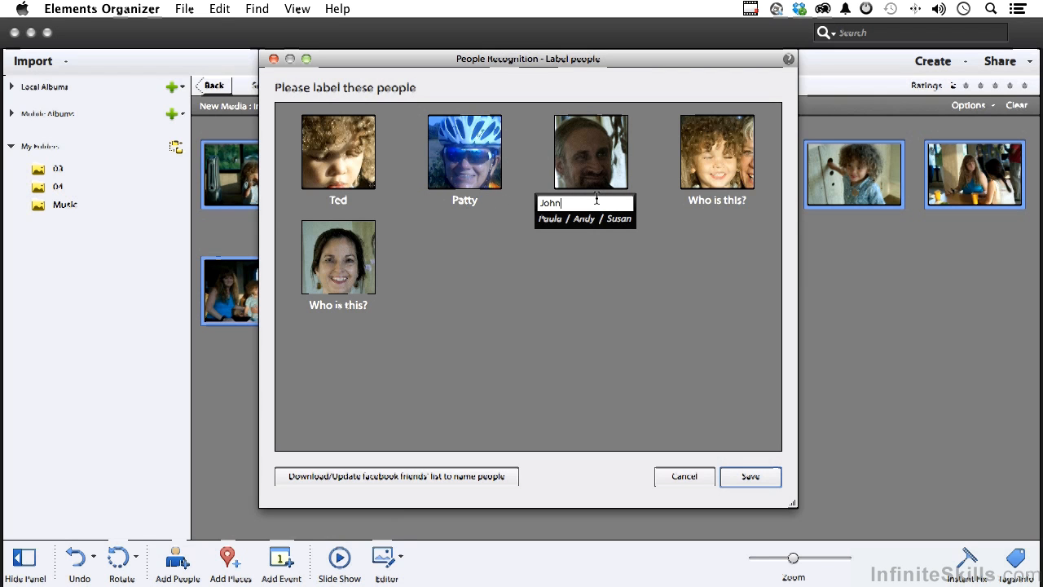
Confirm John, name the last face Samantha, save the labels and dismiss the confirmation.
left_click(716, 203)
type("Ted")
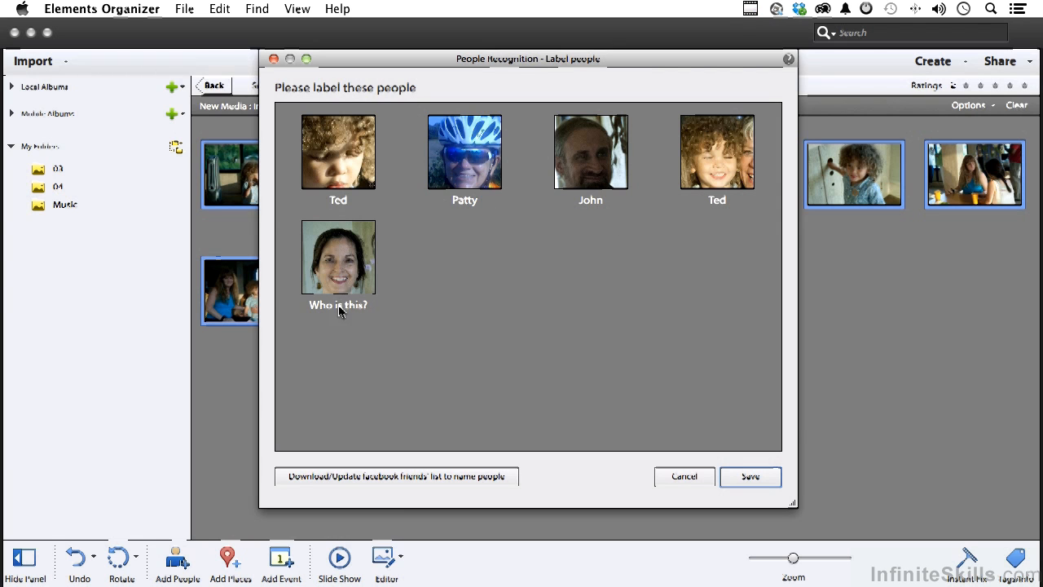
type("Samantha")
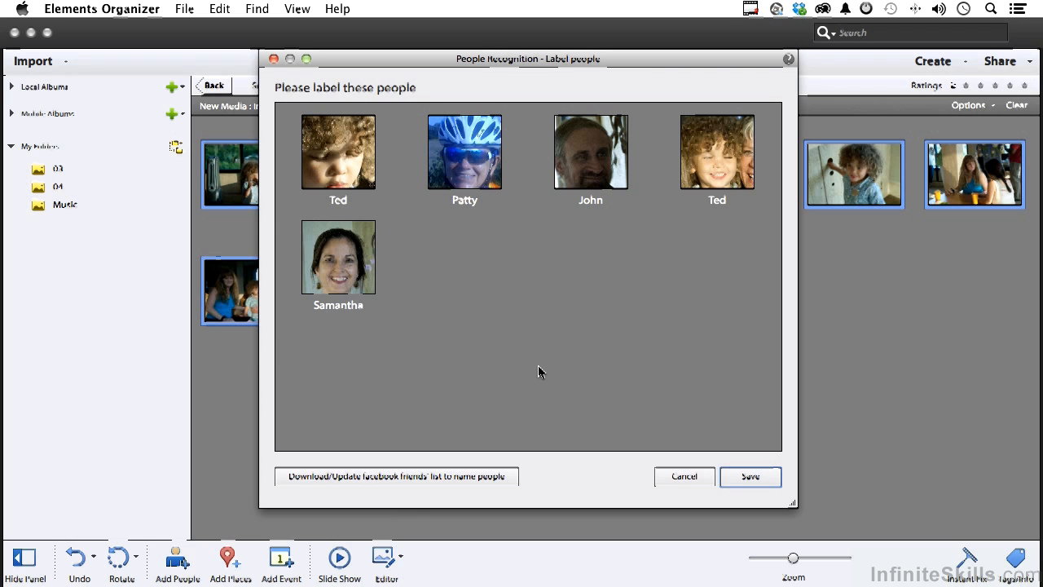
left_click(749, 477)
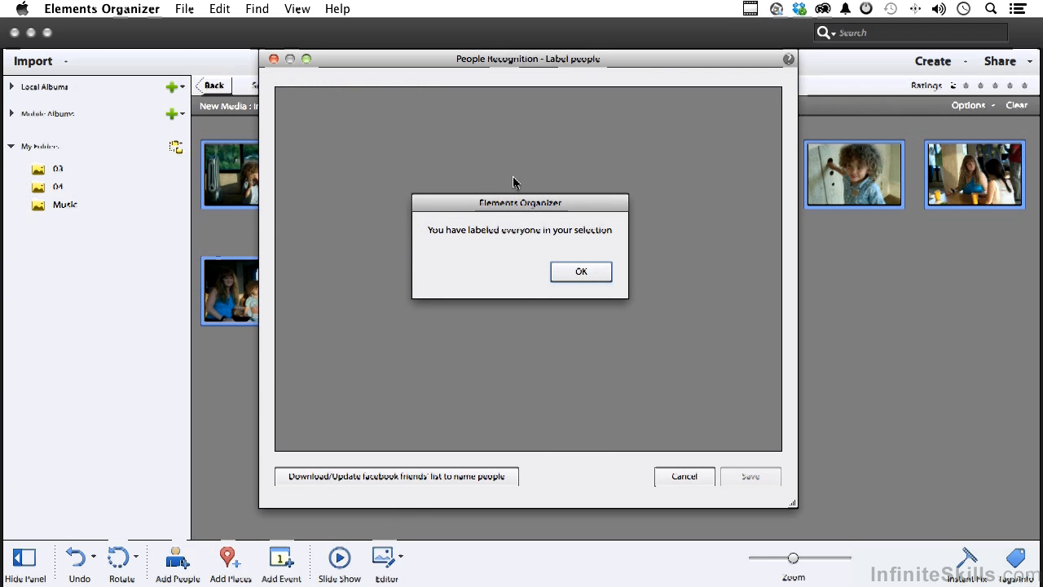
left_click(581, 271)
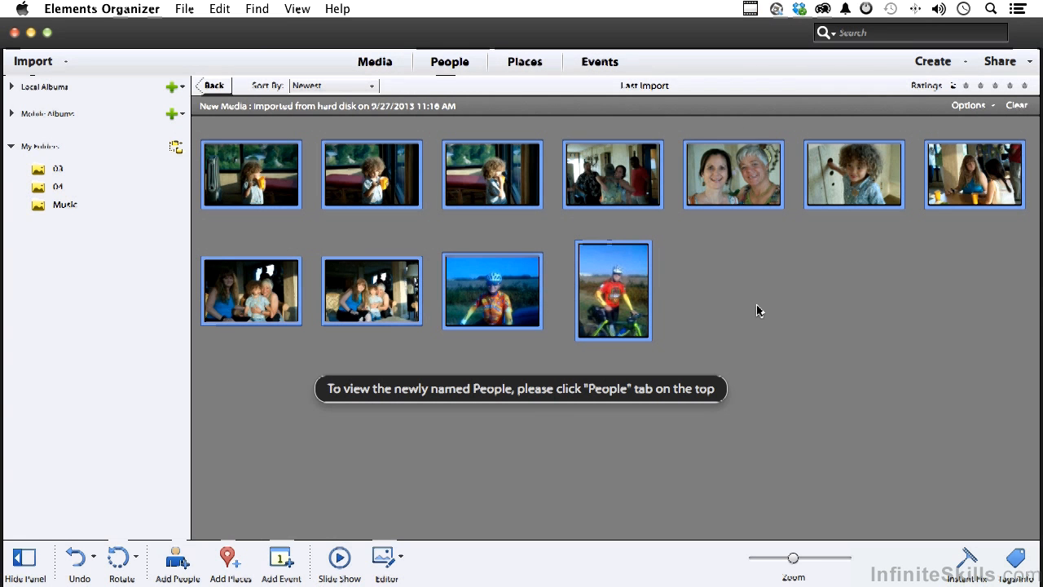
Switch to the People view and open Paula's stack of three photos.
left_click(449, 61)
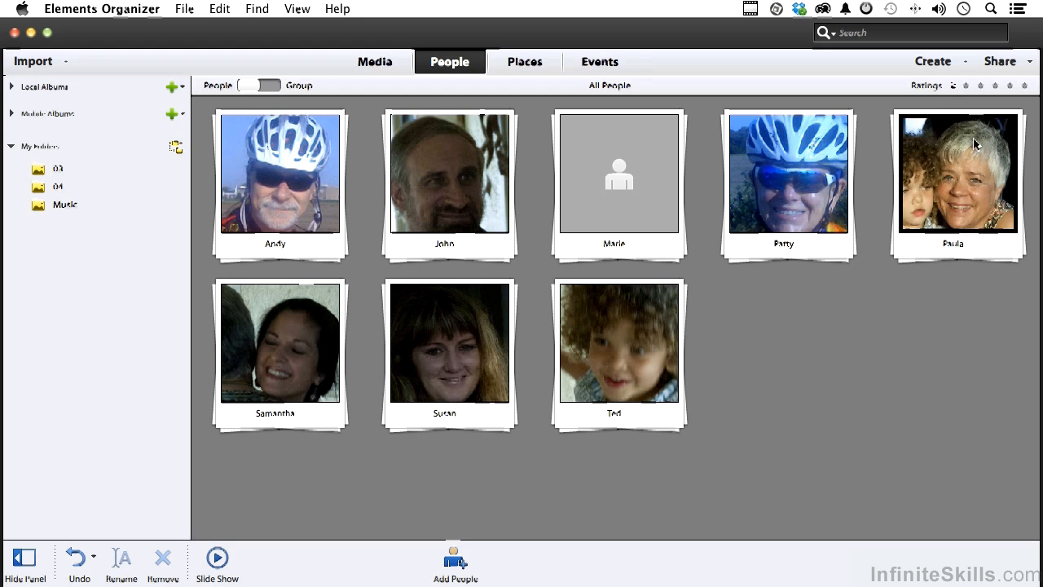
mouse_move(956, 177)
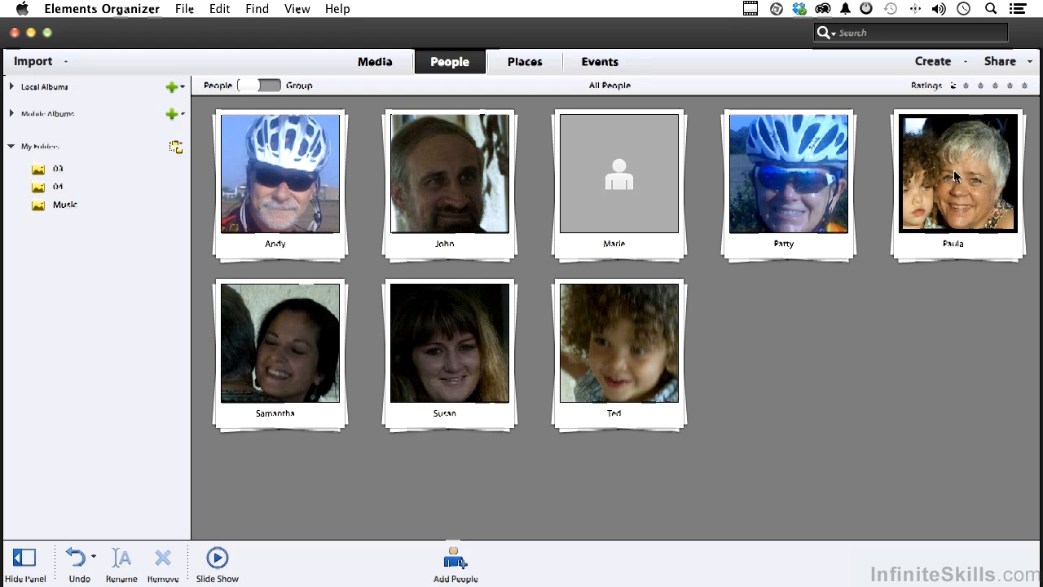
mouse_move(962, 178)
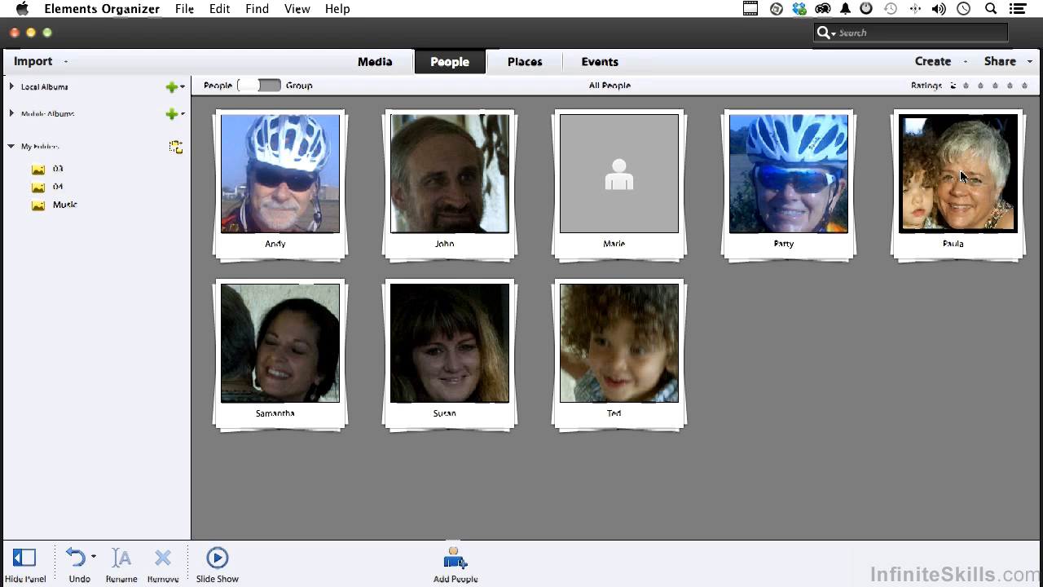
mouse_move(955, 178)
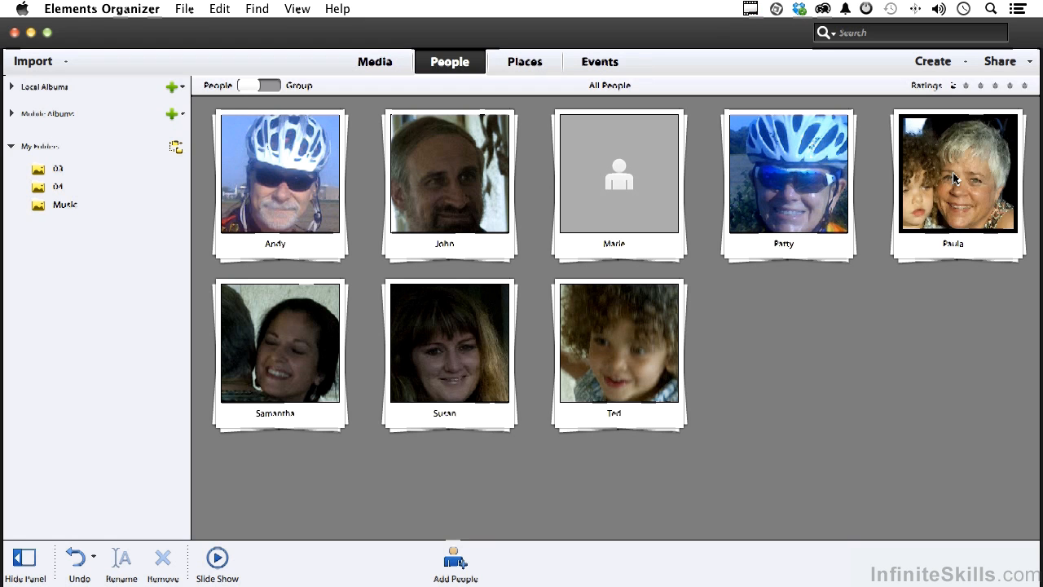
double_click(952, 179)
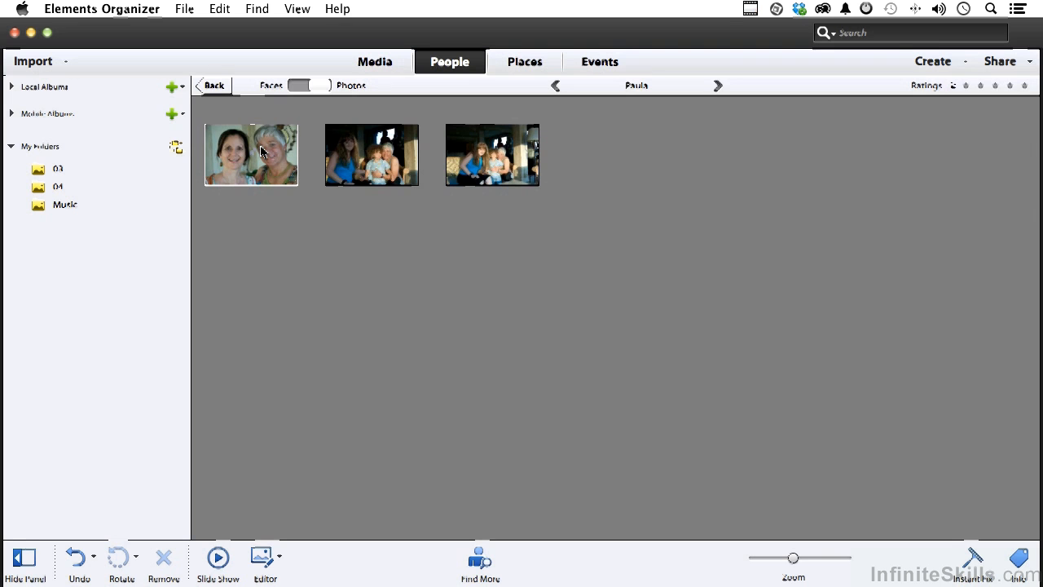
View Paula's first photo full size, then open her second photo.
double_click(250, 155)
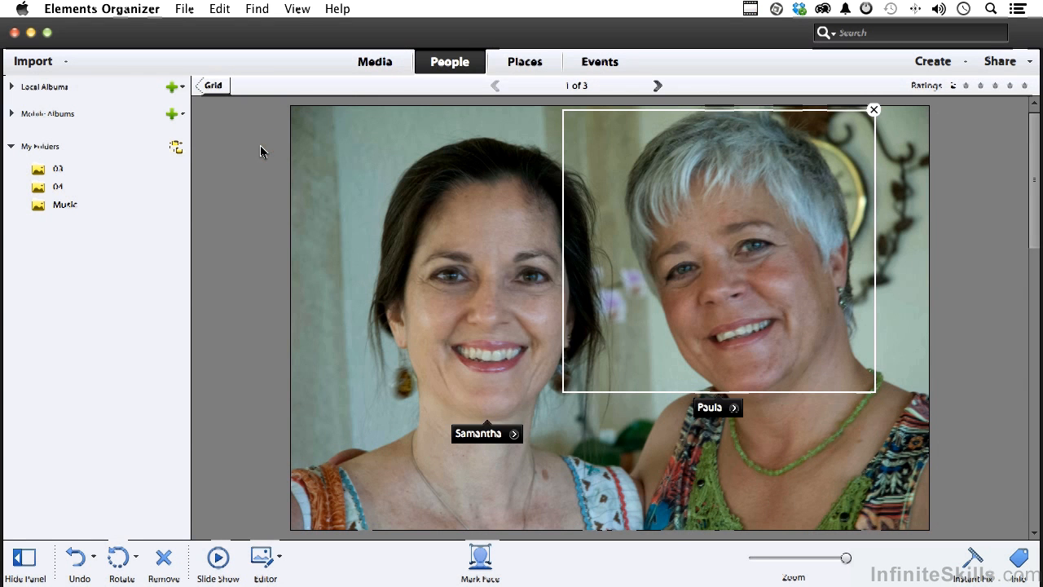
mouse_move(742, 267)
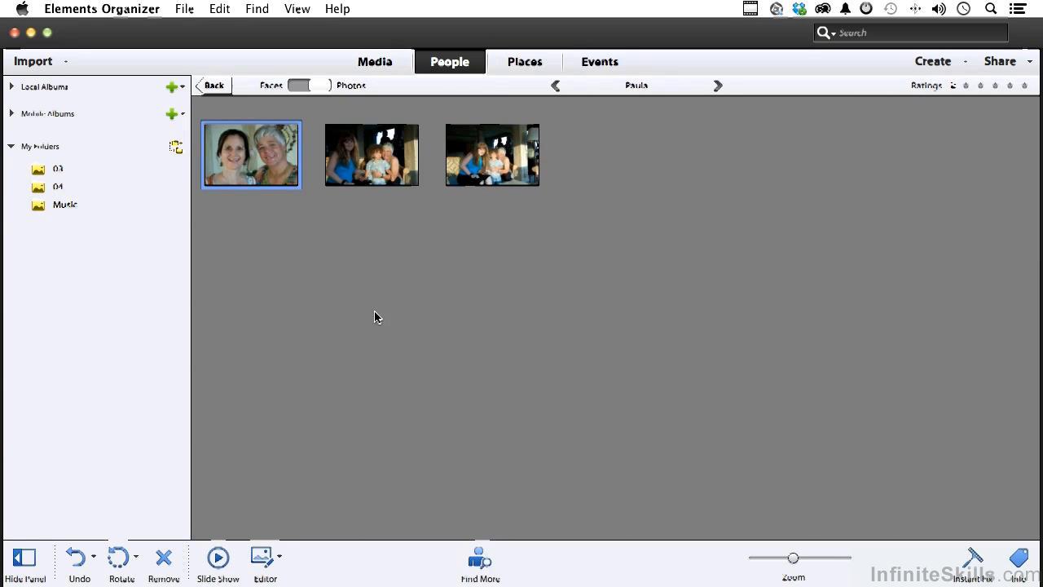
left_click(371, 155)
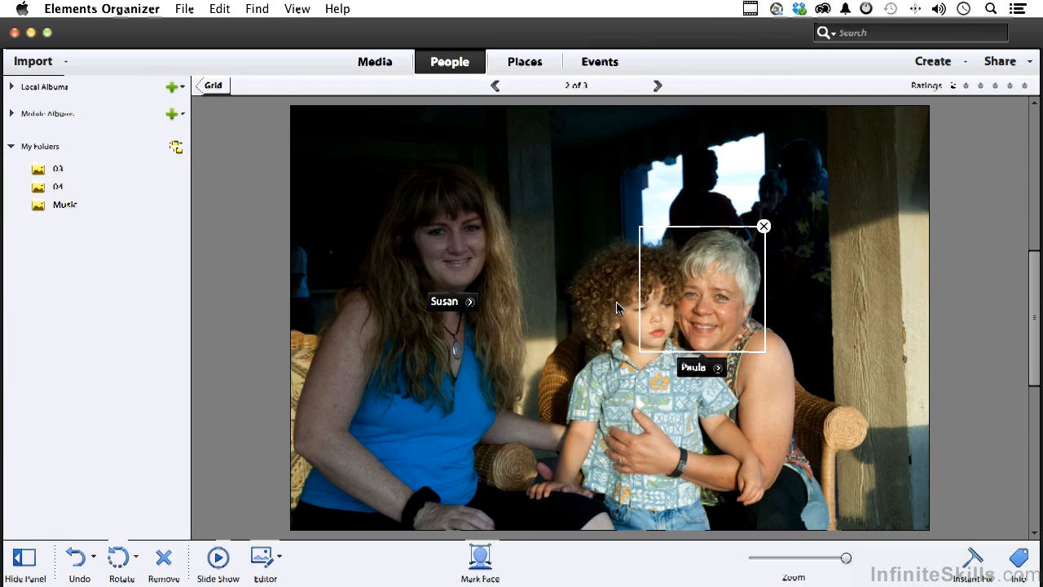
mouse_move(570, 368)
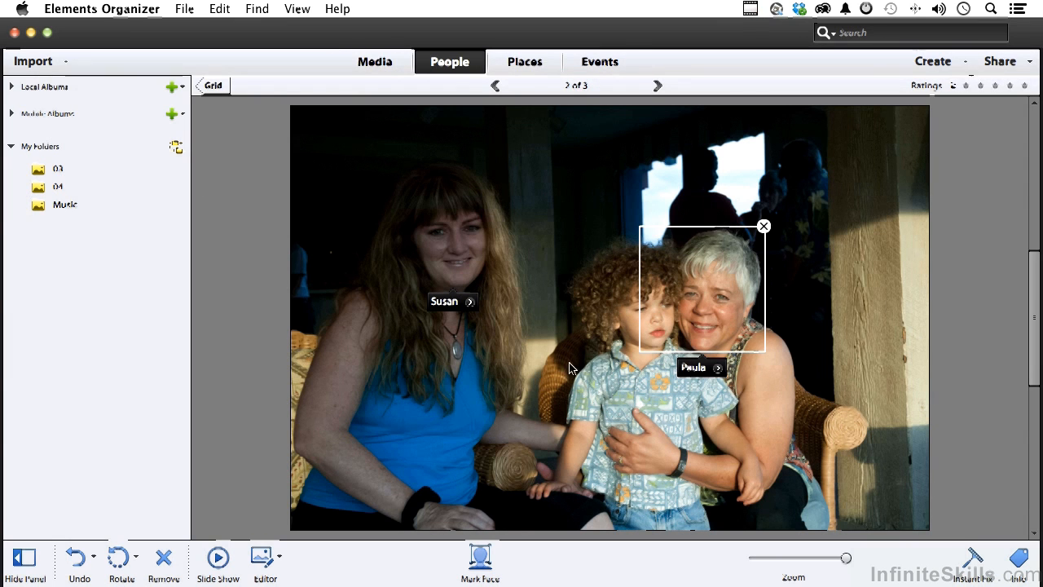
Mark the curly-haired boy's face and name him Ted, confirming with the checkmark.
left_click(479, 557)
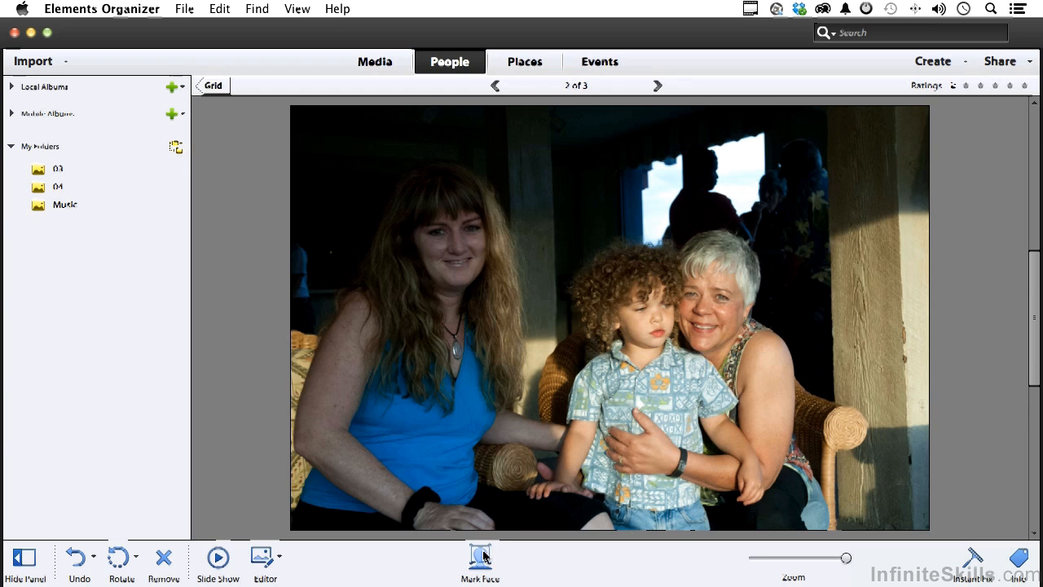
left_click(479, 556)
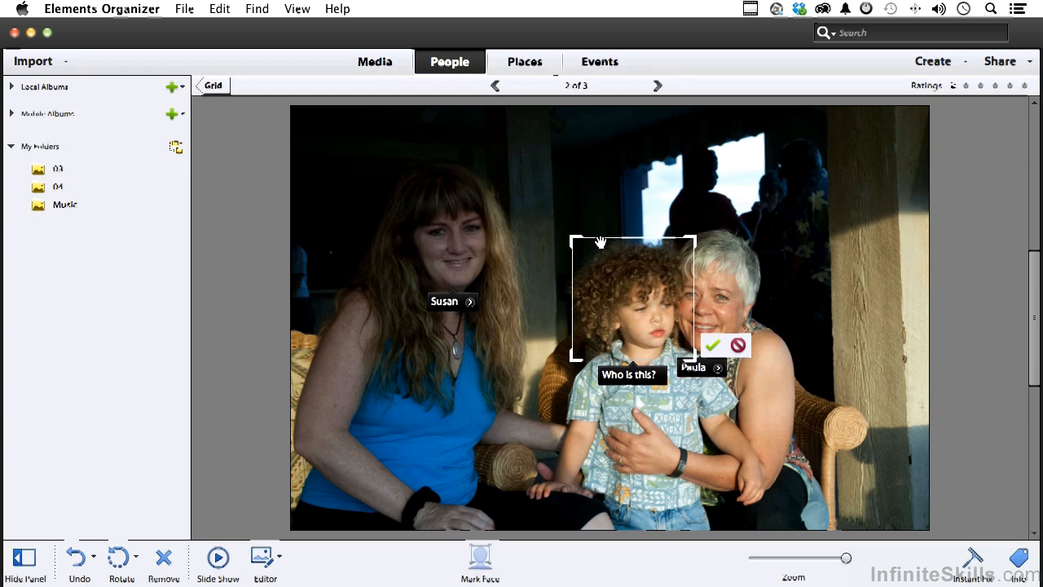
mouse_move(626, 373)
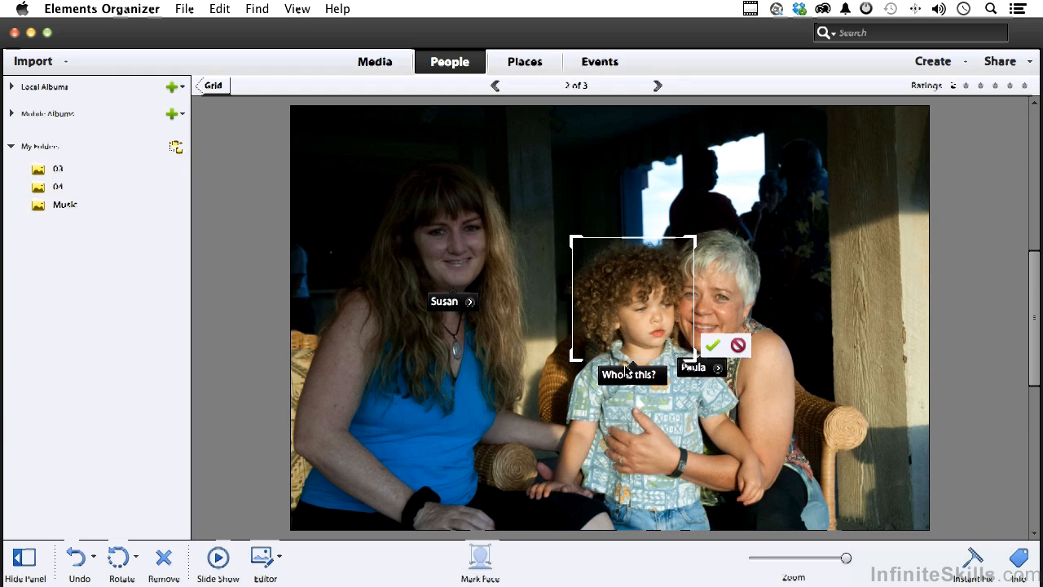
left_click(632, 374)
type("Ted")
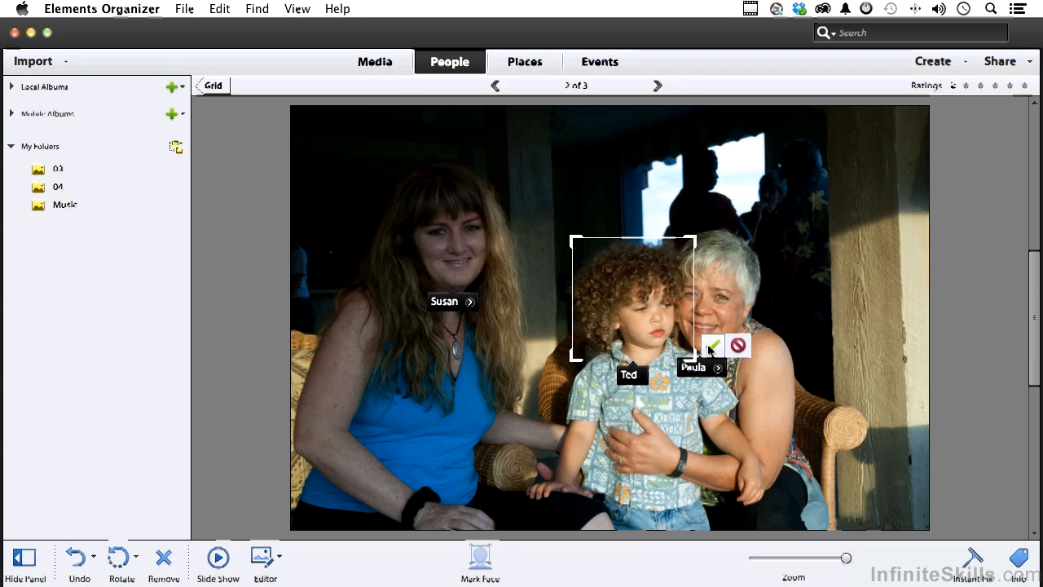
left_click(713, 344)
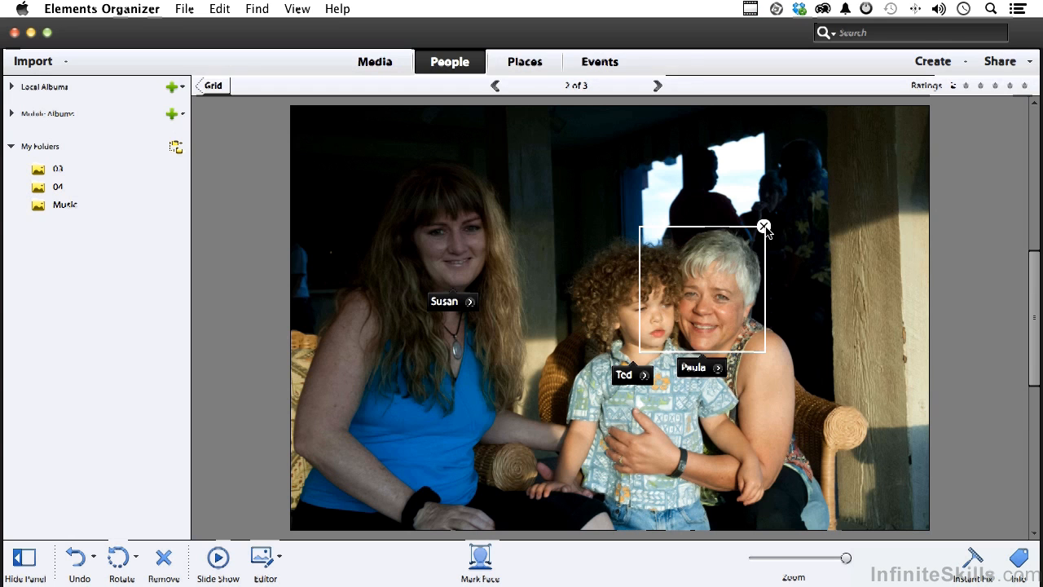
left_click(764, 225)
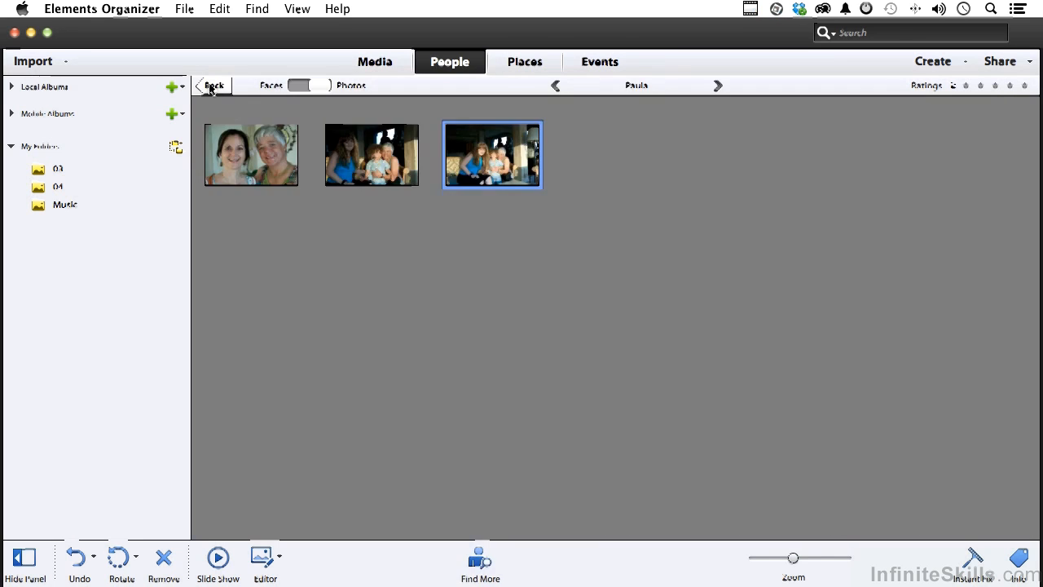
Go back from Paula's photos to the All People overview.
left_click(213, 84)
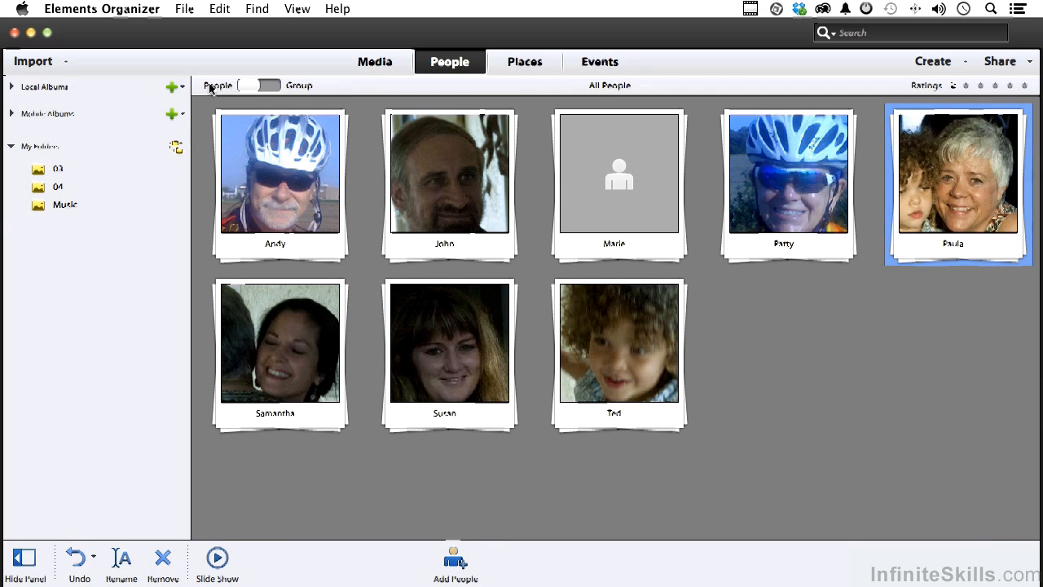